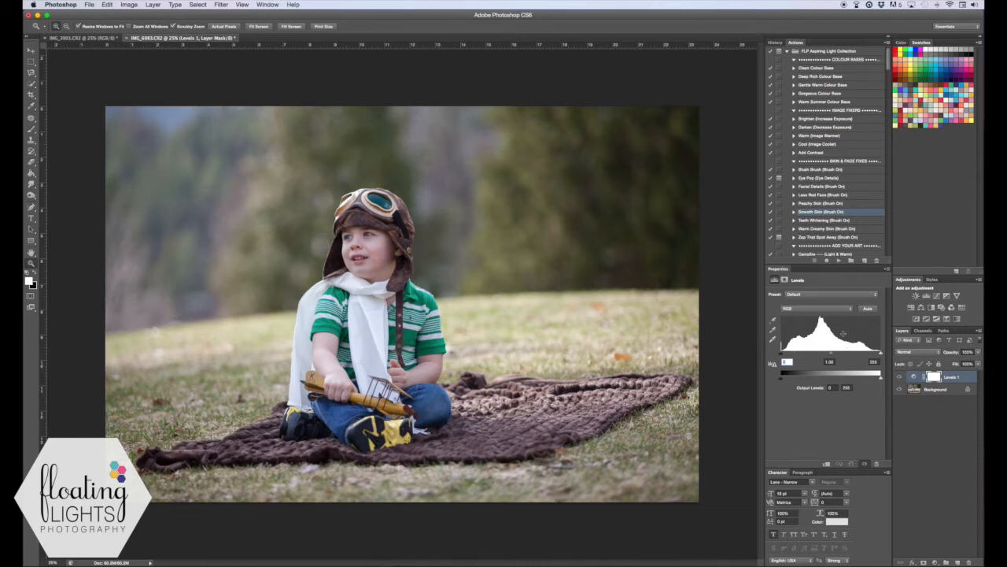
Switch the boy photo's Levels adjustment to the Red channel
click(818, 307)
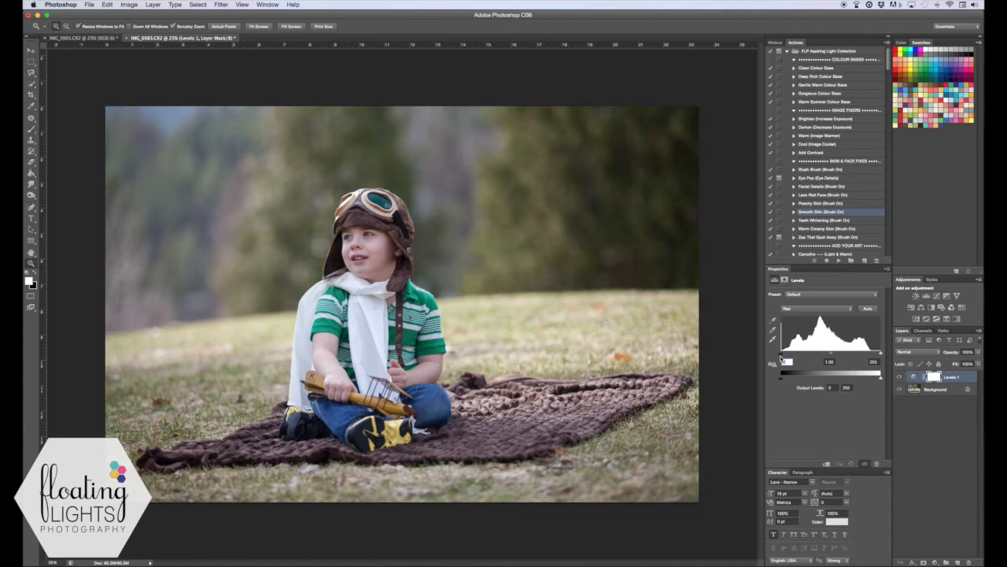
mouse_move(784, 358)
text(8)
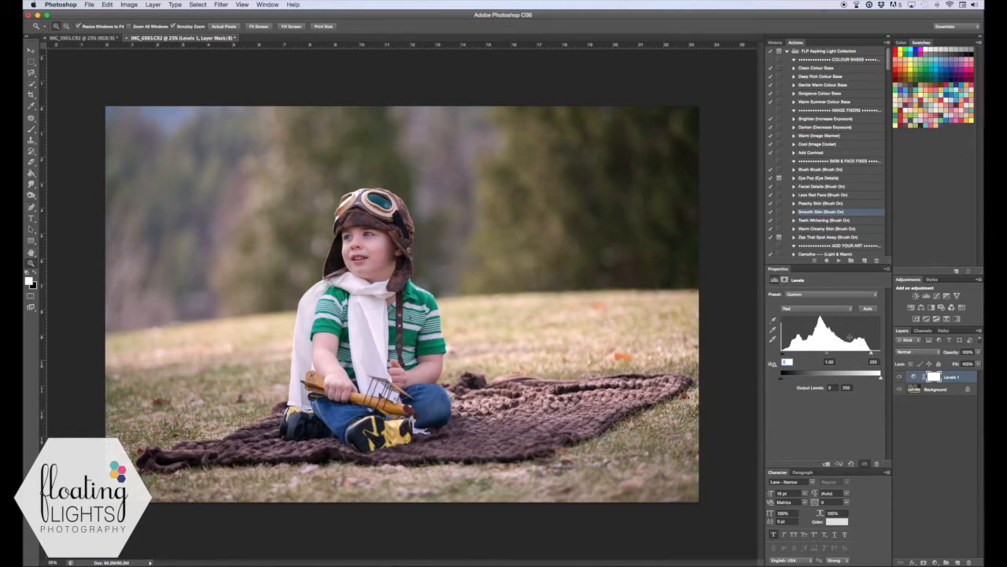
Choose the Green channel from the Levels channel list
click(819, 308)
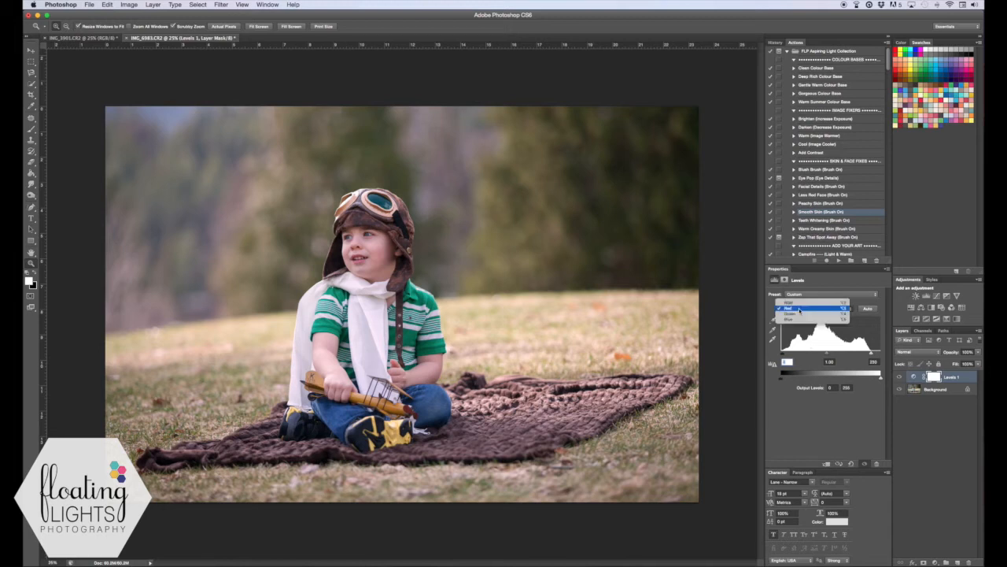
click(814, 316)
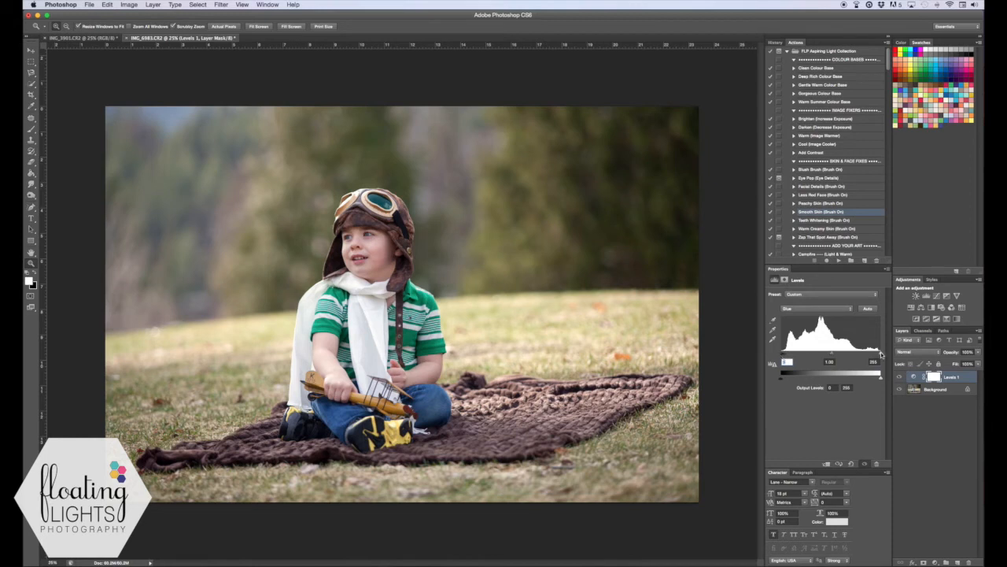
mouse_move(878, 355)
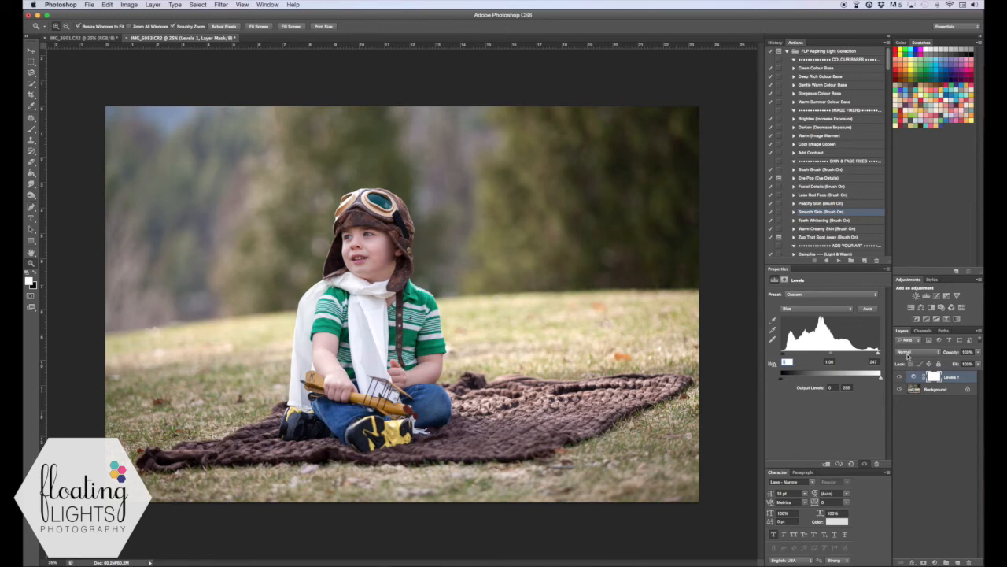
click(911, 349)
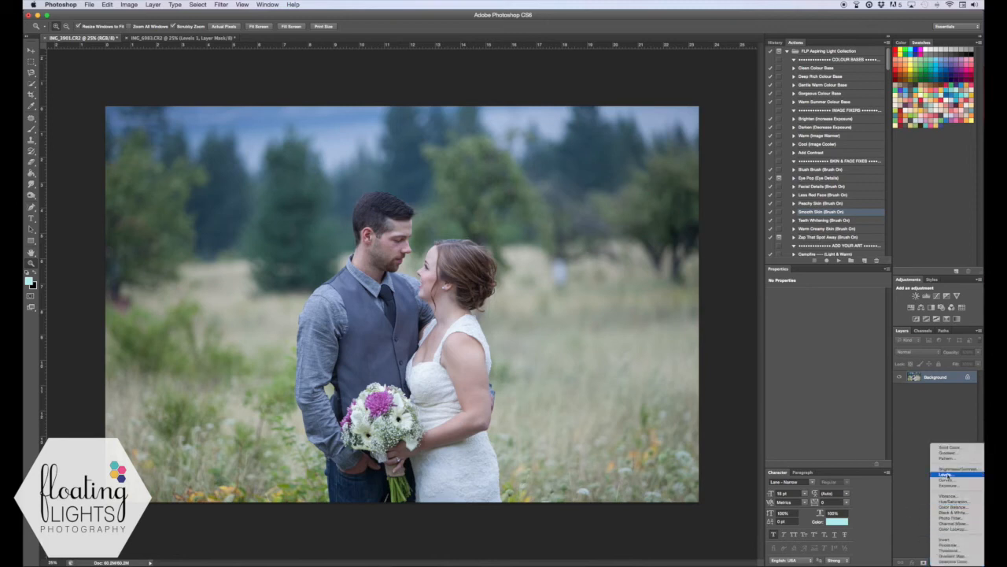
Add a Levels adjustment layer to the couple photo and open the blend mode list
click(943, 469)
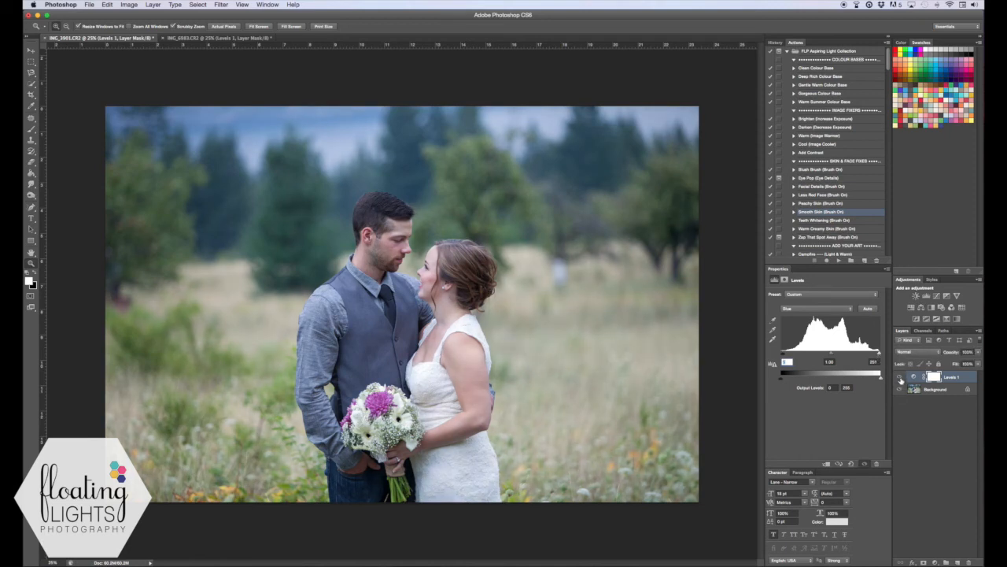
click(909, 352)
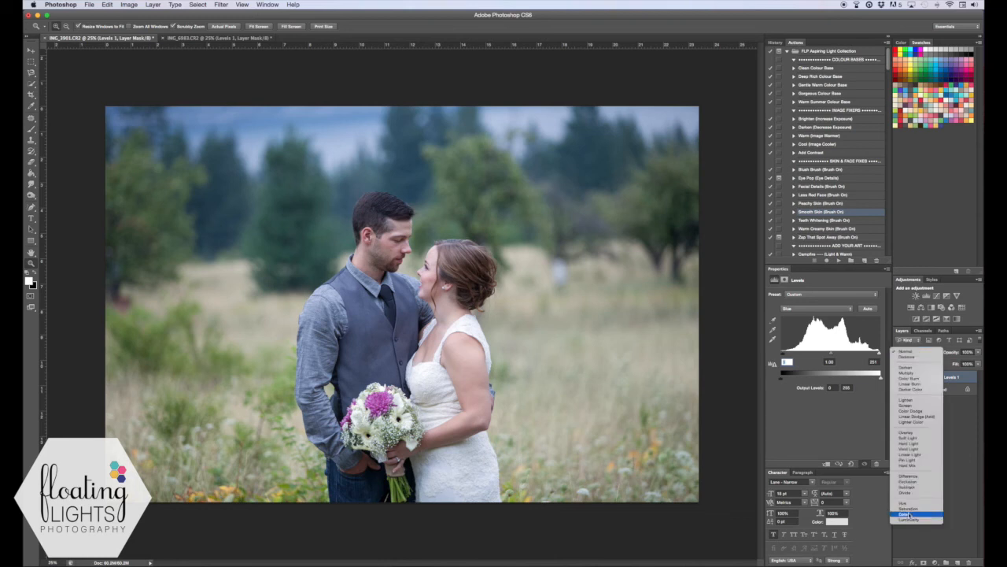